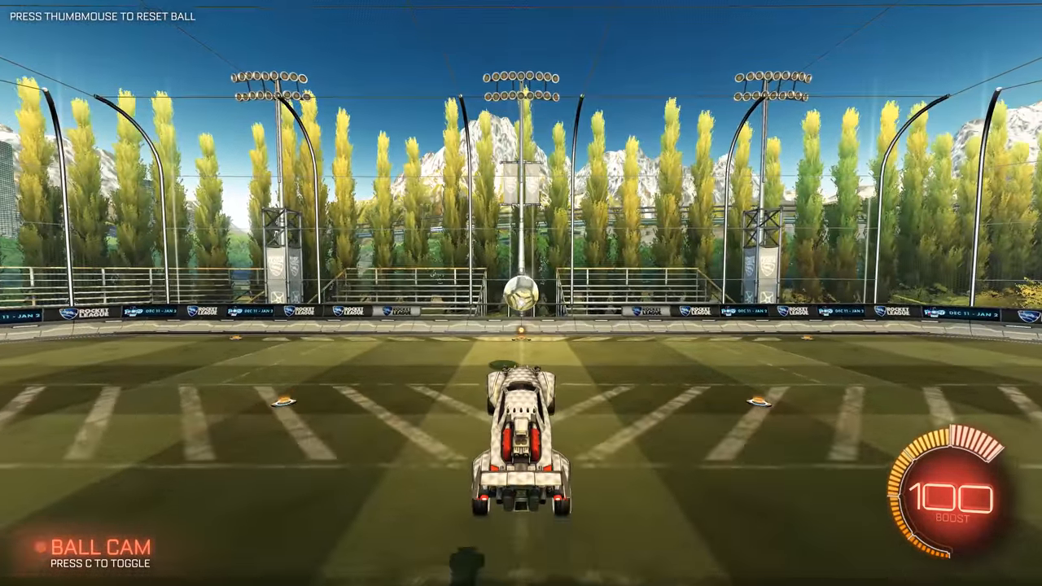
Drive forward from the lineup into the ball, carrying it on the car's nose along the track.
{"action": "key", "text": "w"}
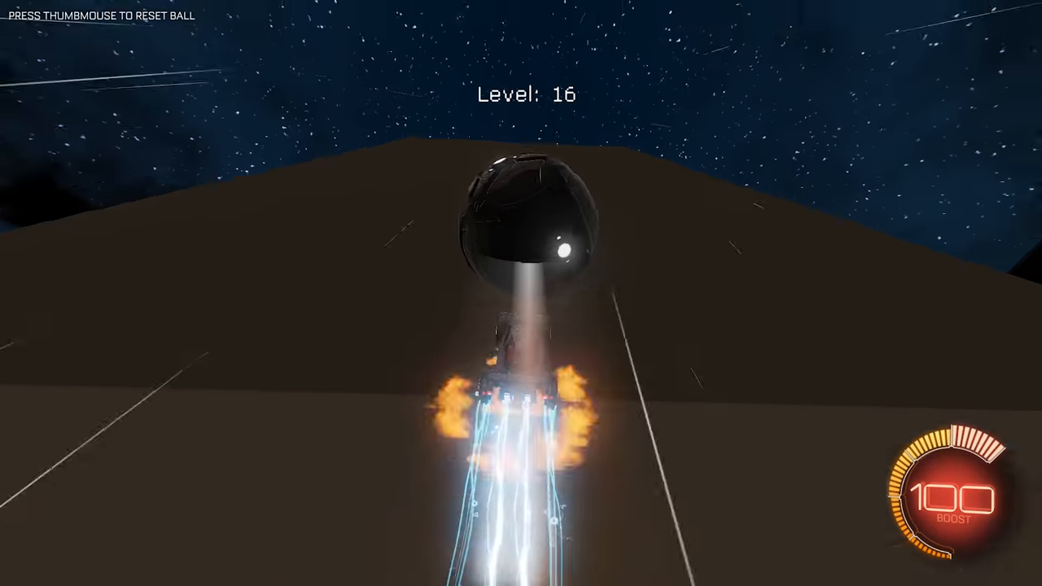
Toggle ball cam while boosting up the Level 16 ramp under the ball.
{"action": "key", "text": "c"}
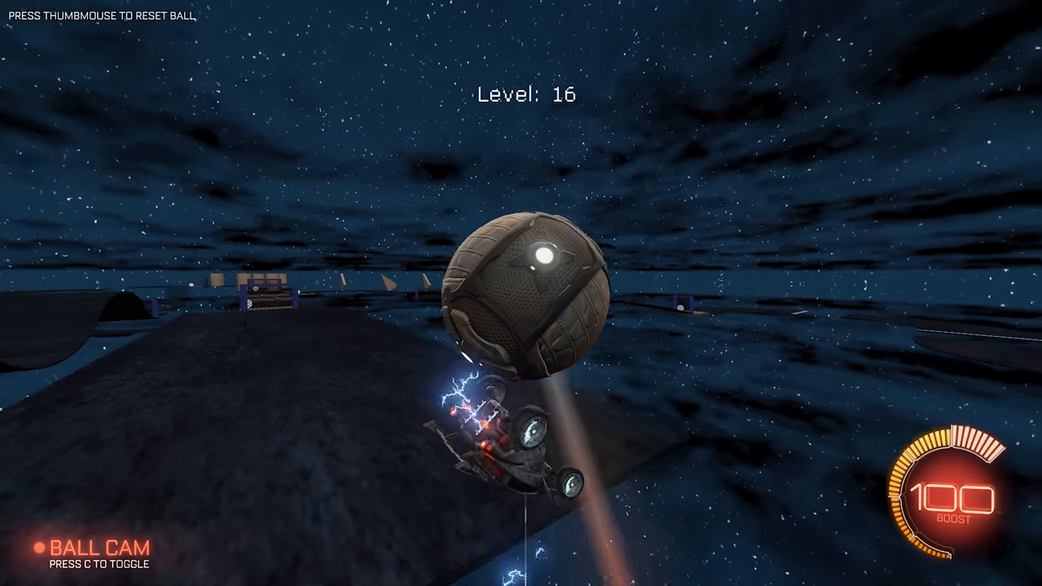